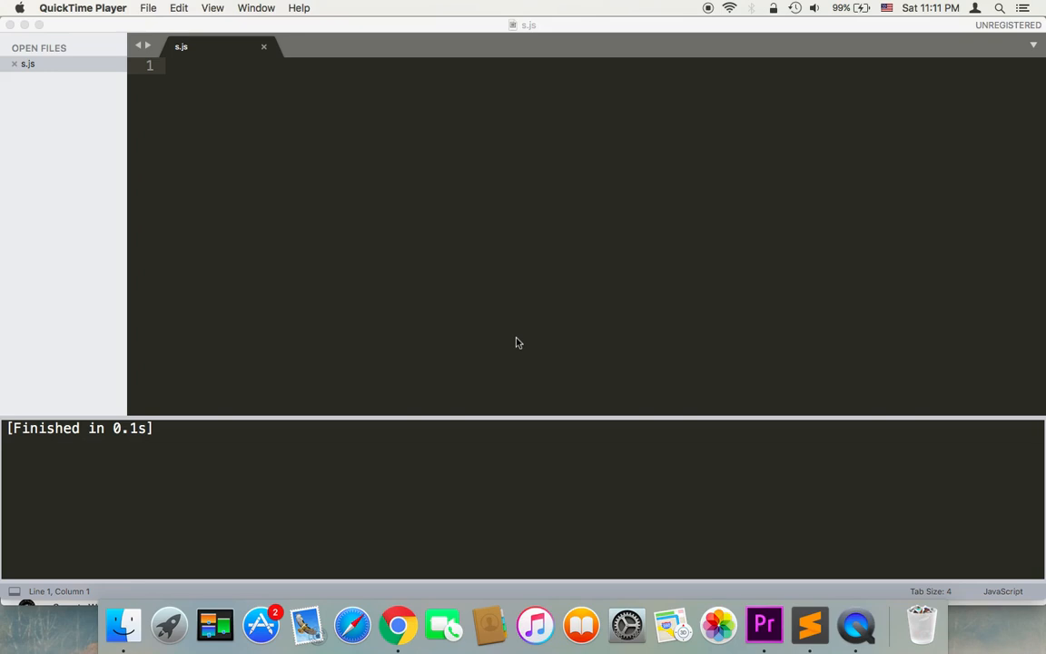
pyautogui.moveTo(483, 261)
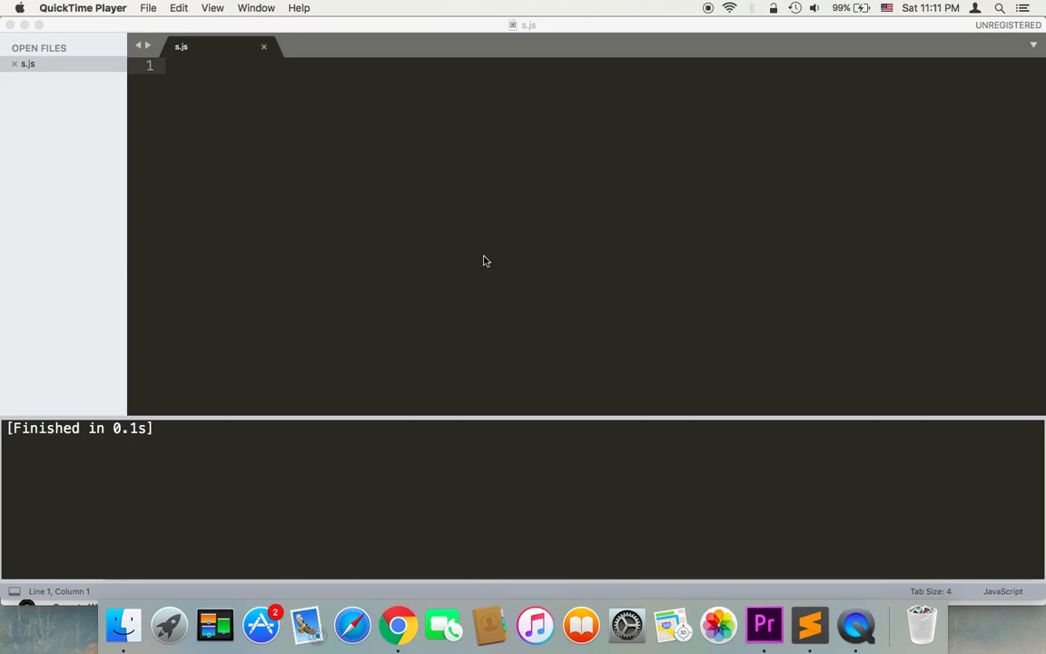
pyautogui.moveTo(316, 198)
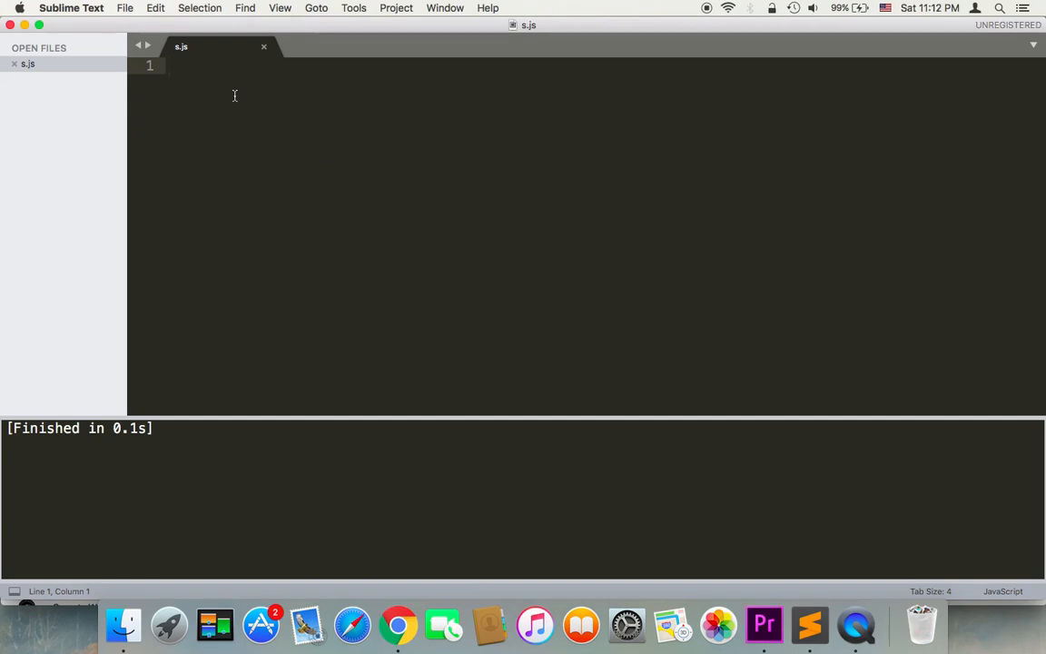
# - Declare var person = new Object(); on its own line
pyautogui.write('va')
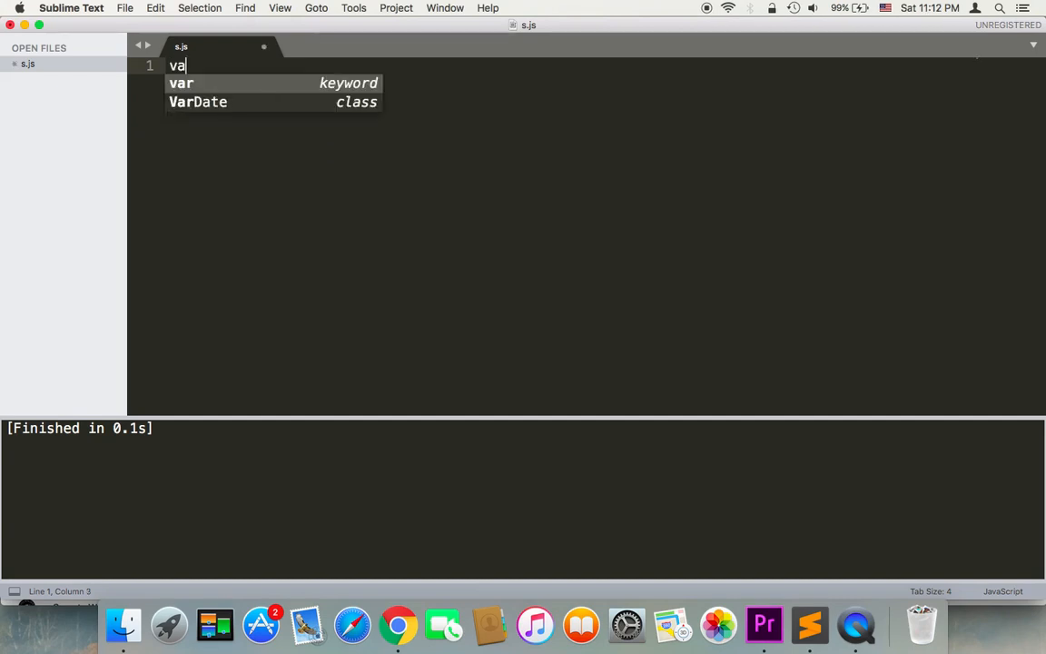
pyautogui.write('r person = new')
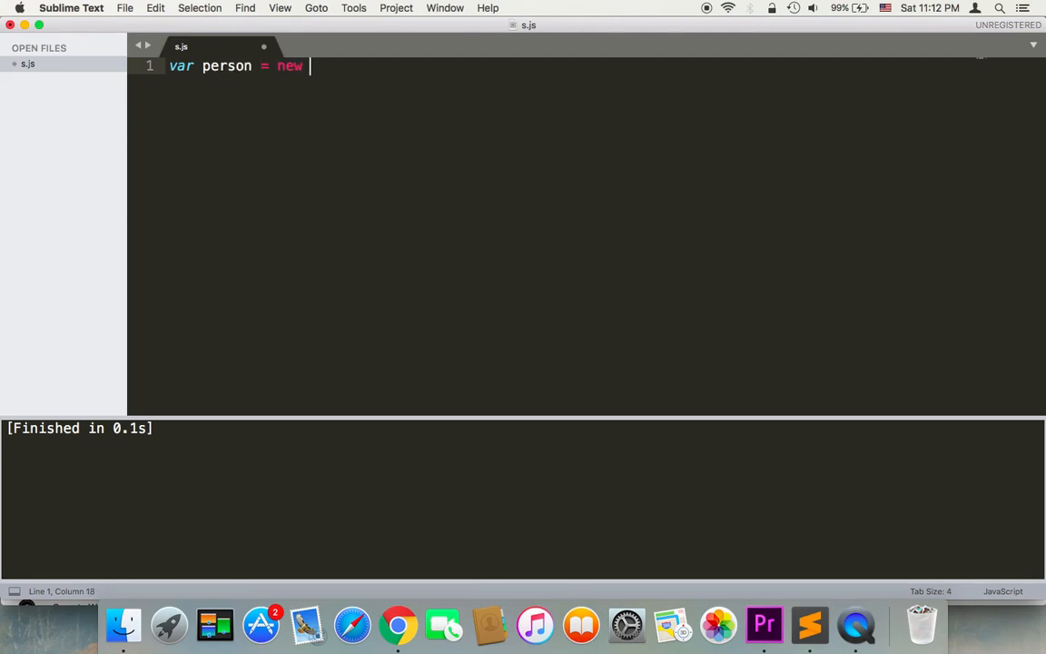
pyautogui.write('Object();')
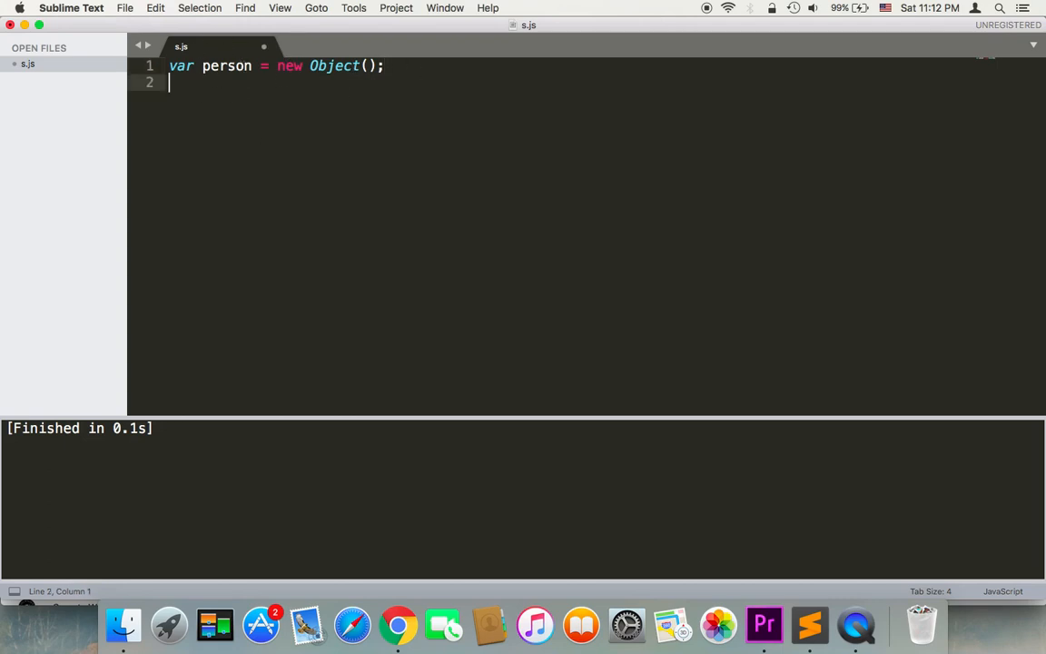
pyautogui.press('enter')
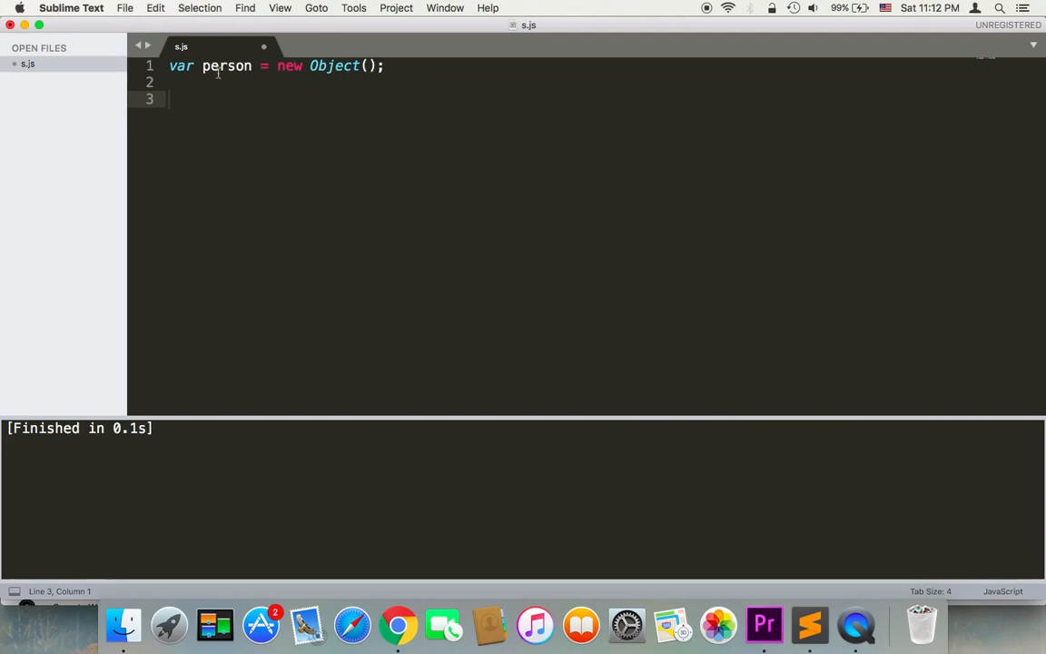
# - Assign person.name = "Most" and person.job = "software developer"
pyautogui.write('pe')
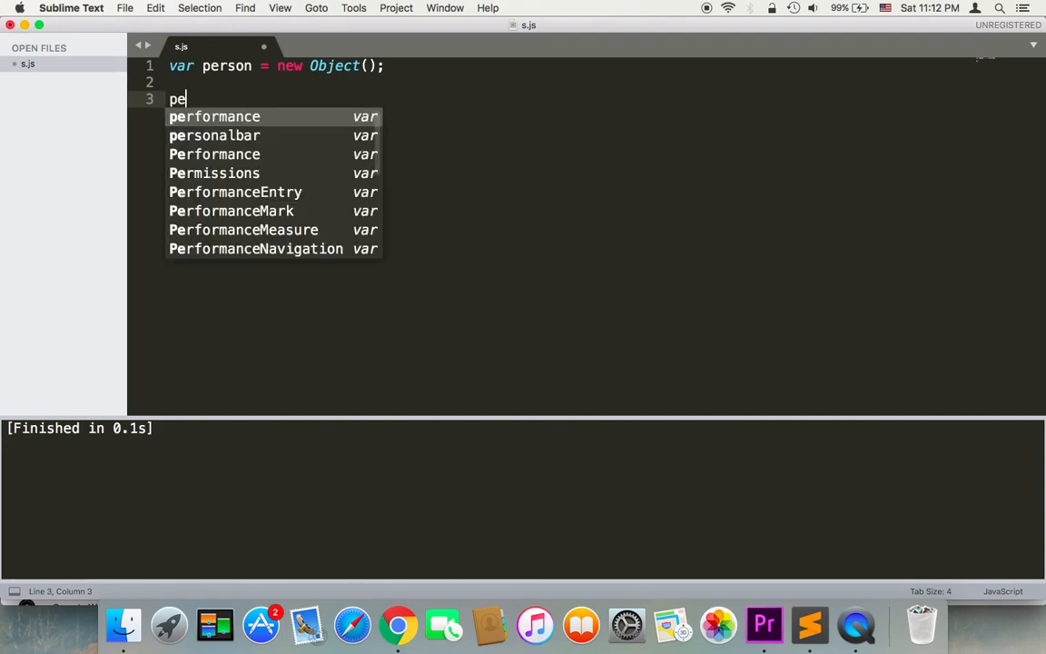
pyautogui.write('rson')
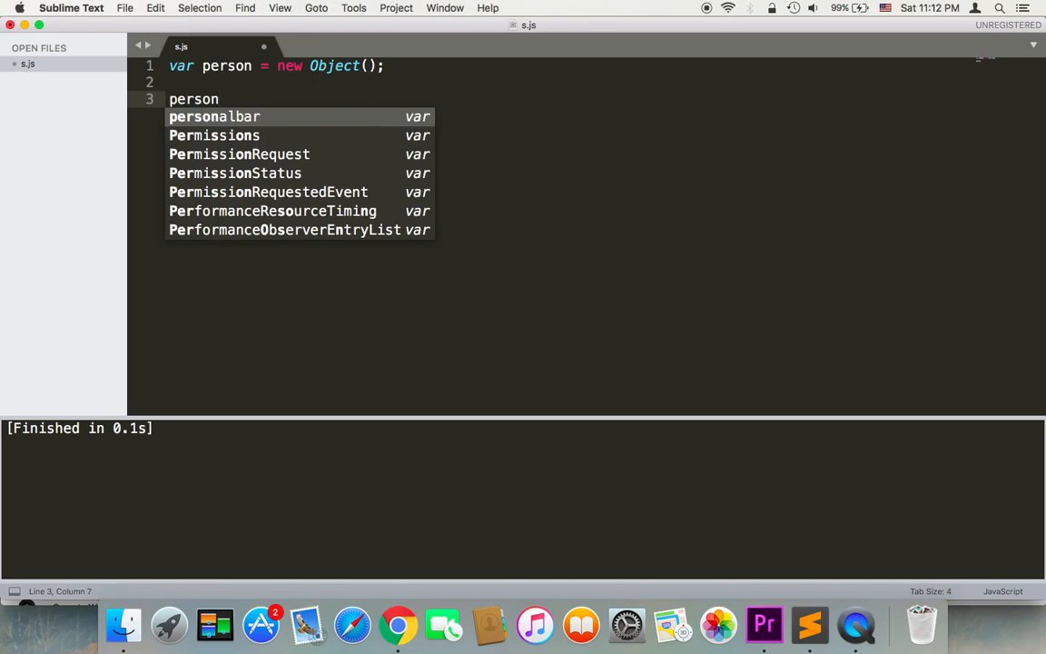
pyautogui.write('.name =')
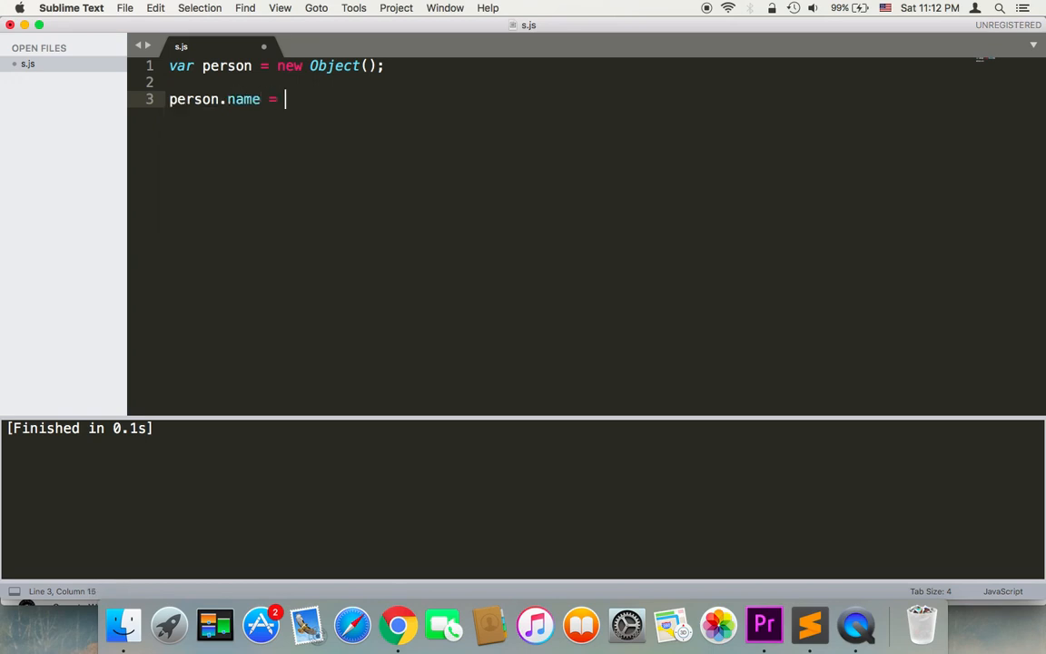
pyautogui.write('"Mo')
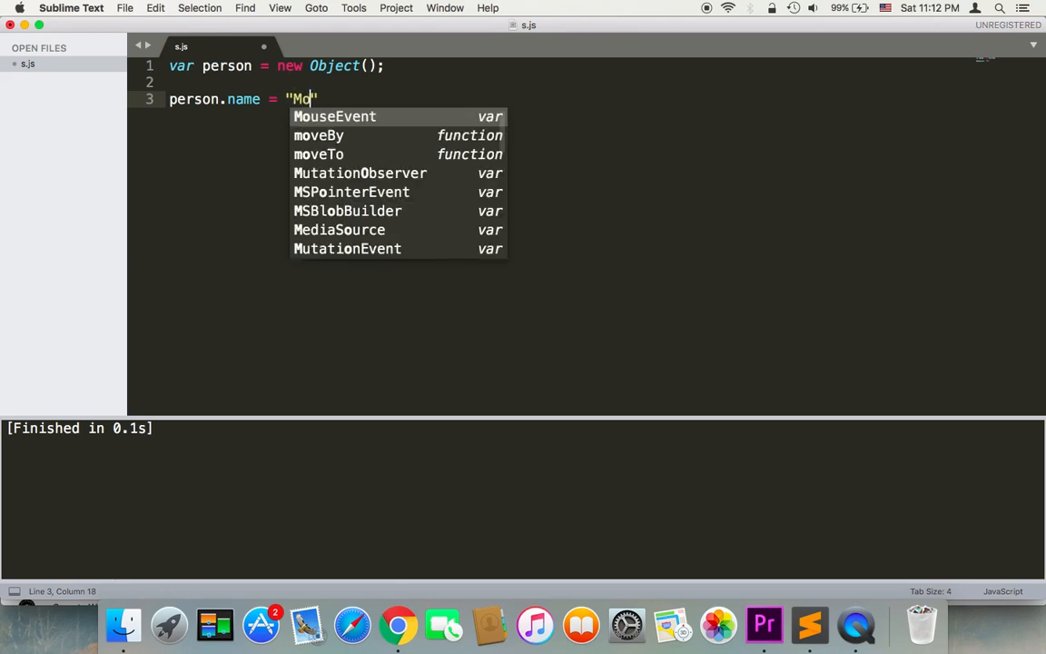
pyautogui.write('st";')
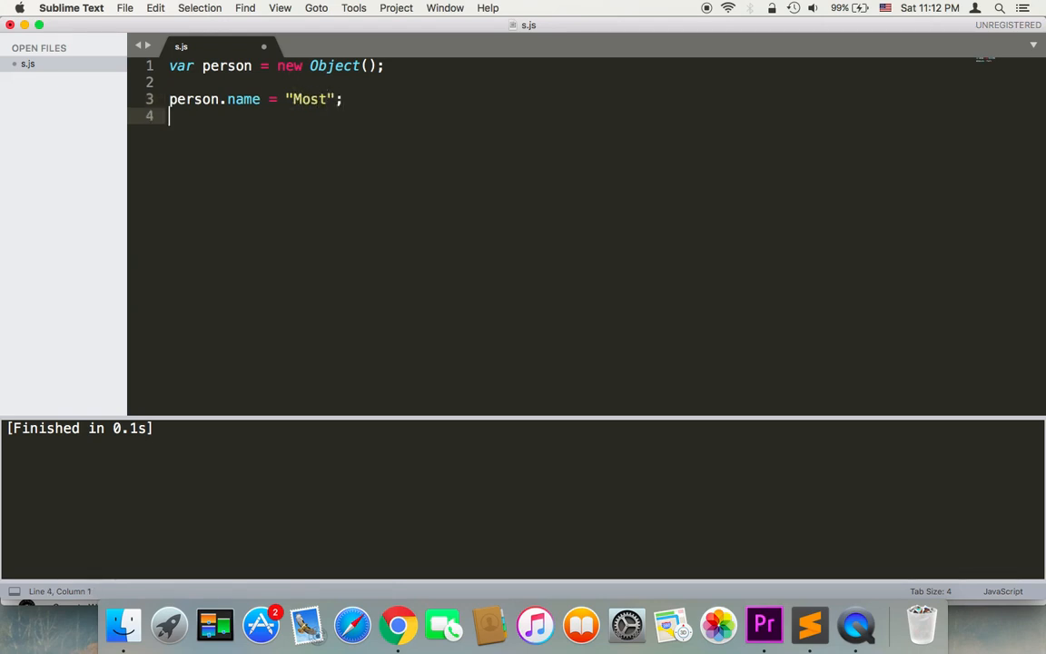
pyautogui.write('person')
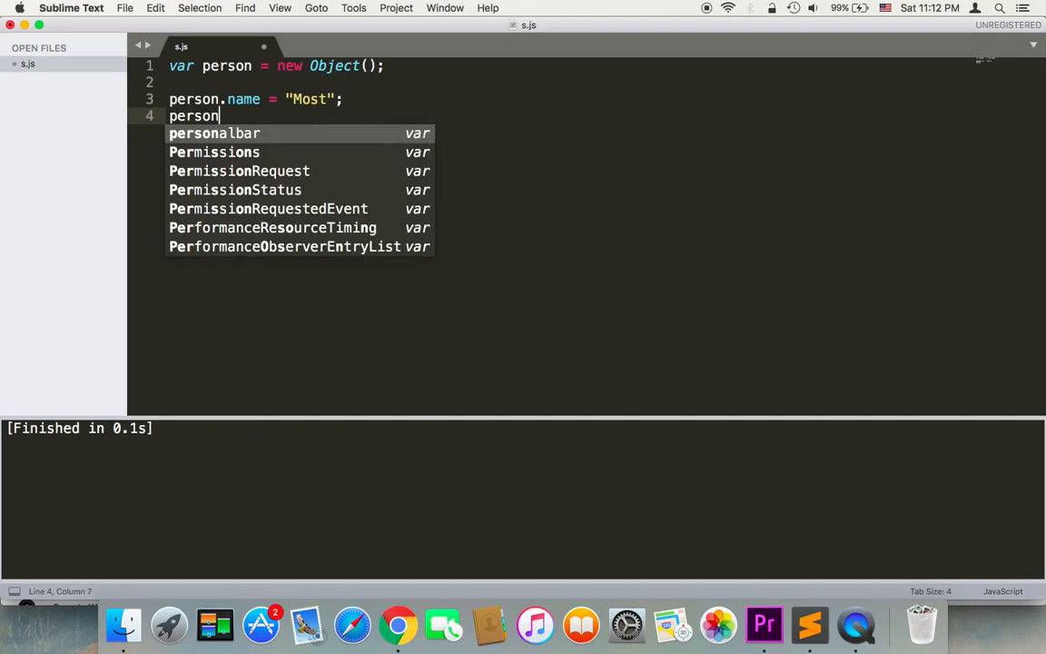
pyautogui.write('.job')
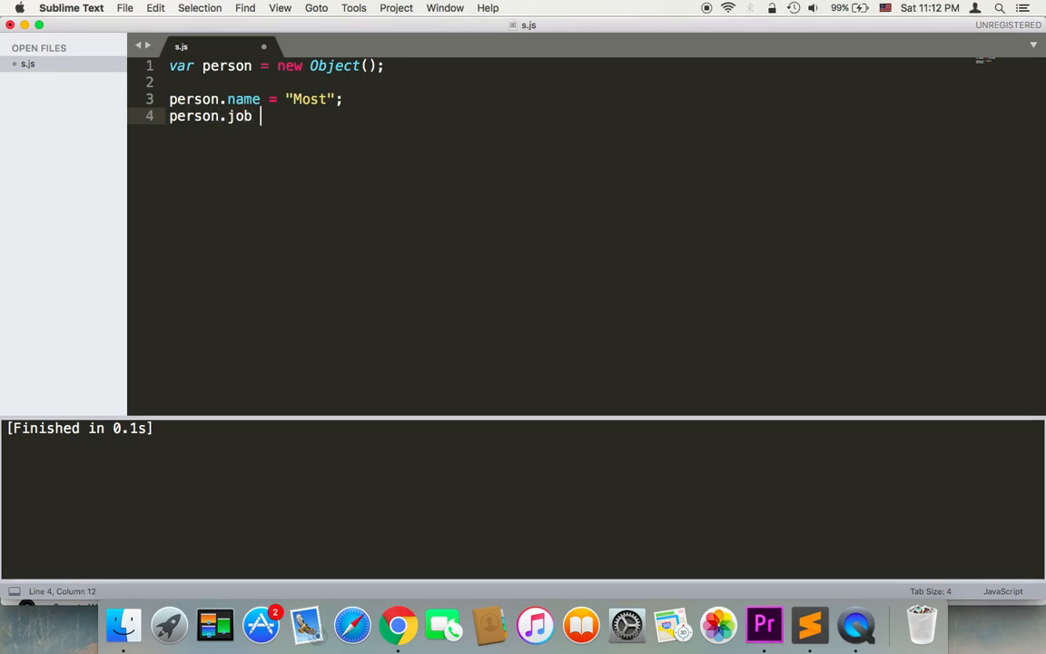
pyautogui.write('= "s')
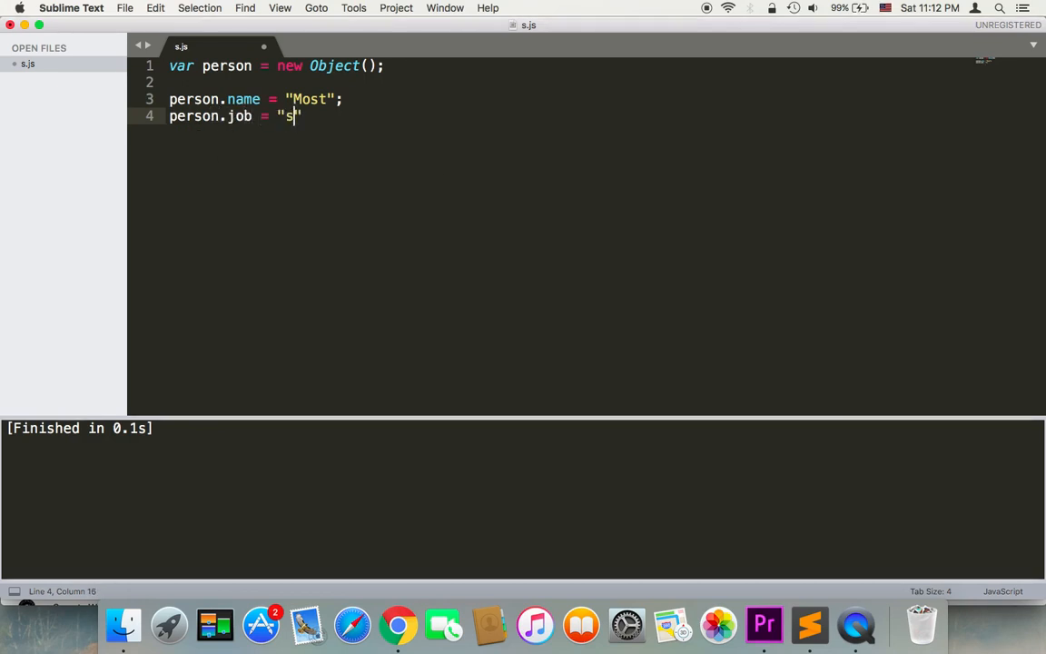
pyautogui.write('oftware develope')
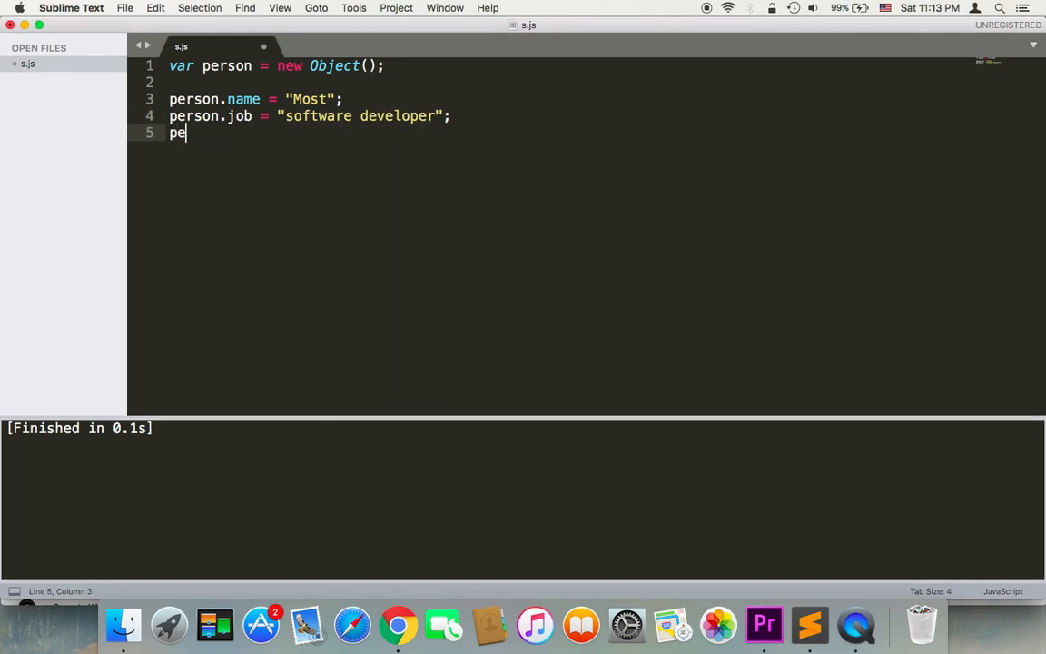
# - Assign person.salary = 5000 and begin a console.log call below
pyautogui.write('rson.s')
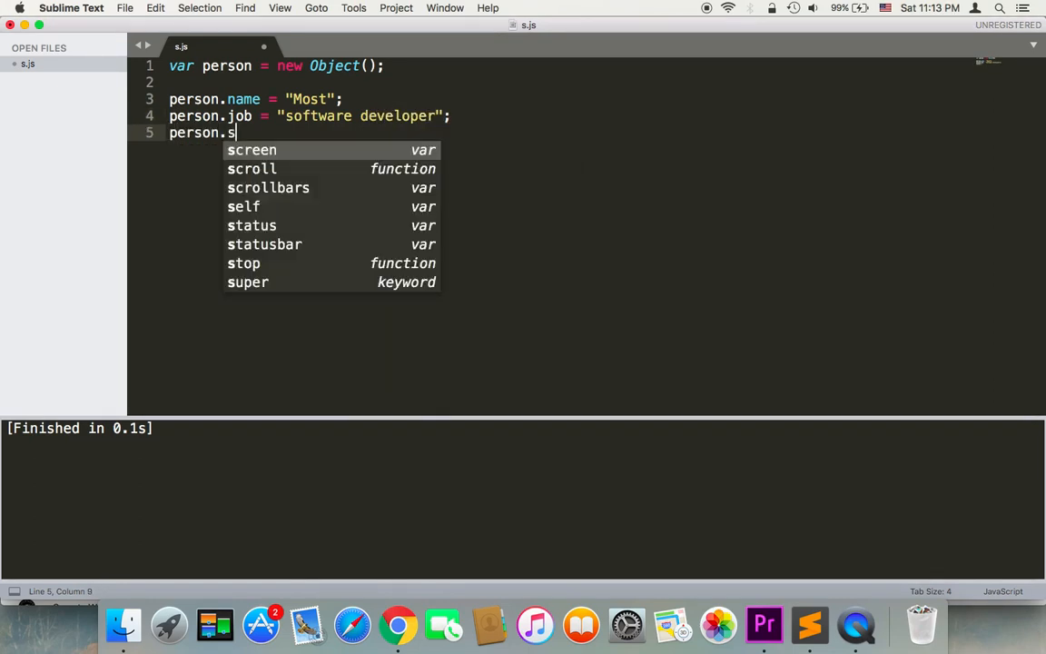
pyautogui.write('alary =')
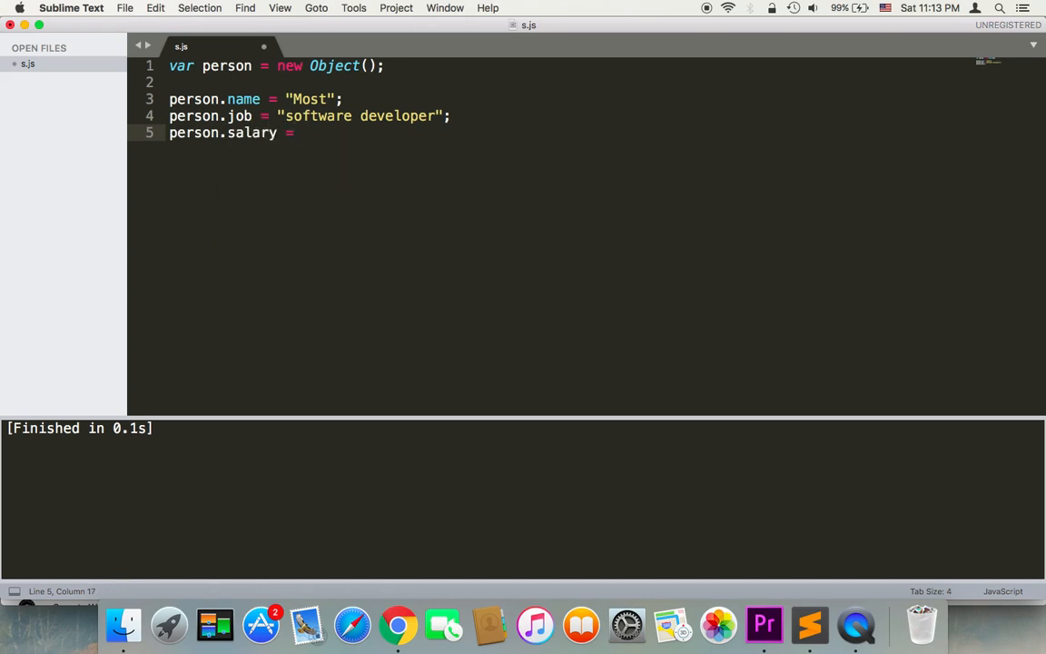
pyautogui.write('5000;')
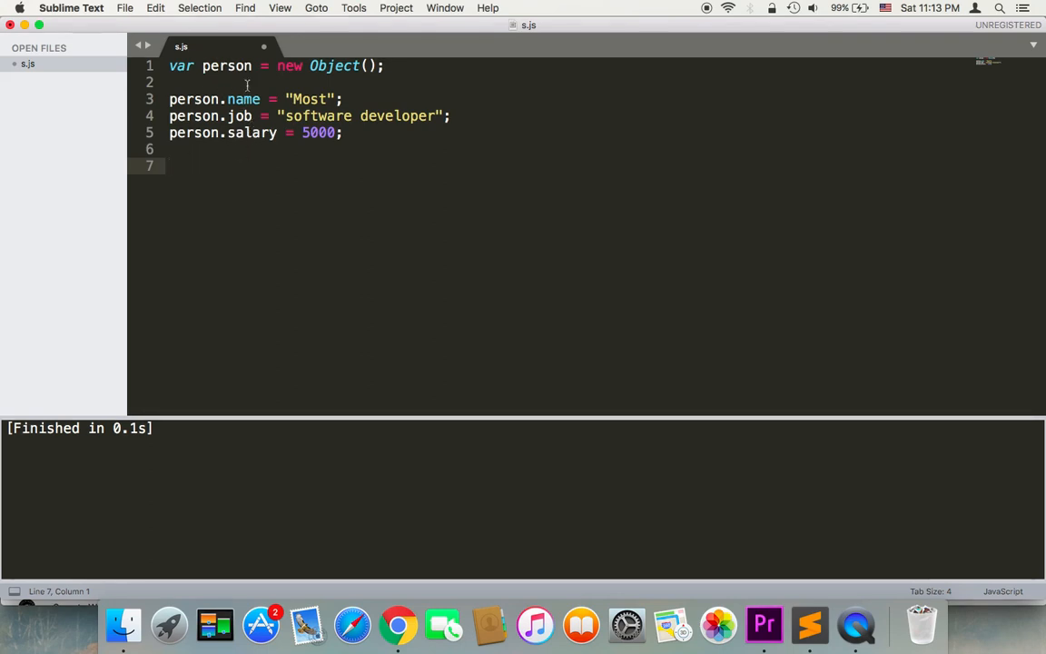
pyautogui.moveTo(222, 185)
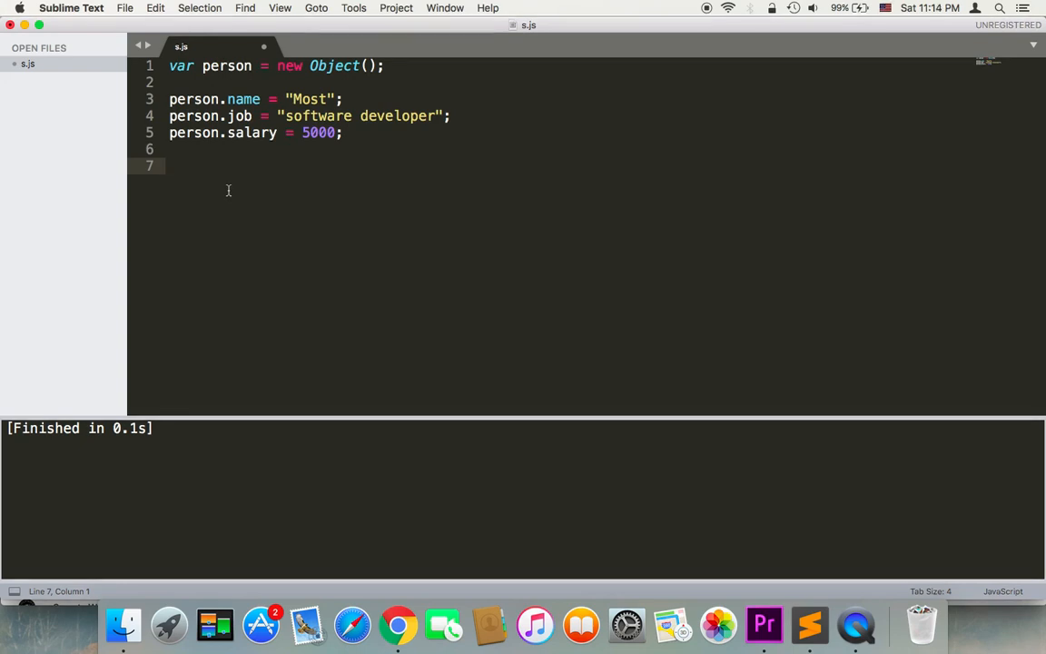
pyautogui.write('col')
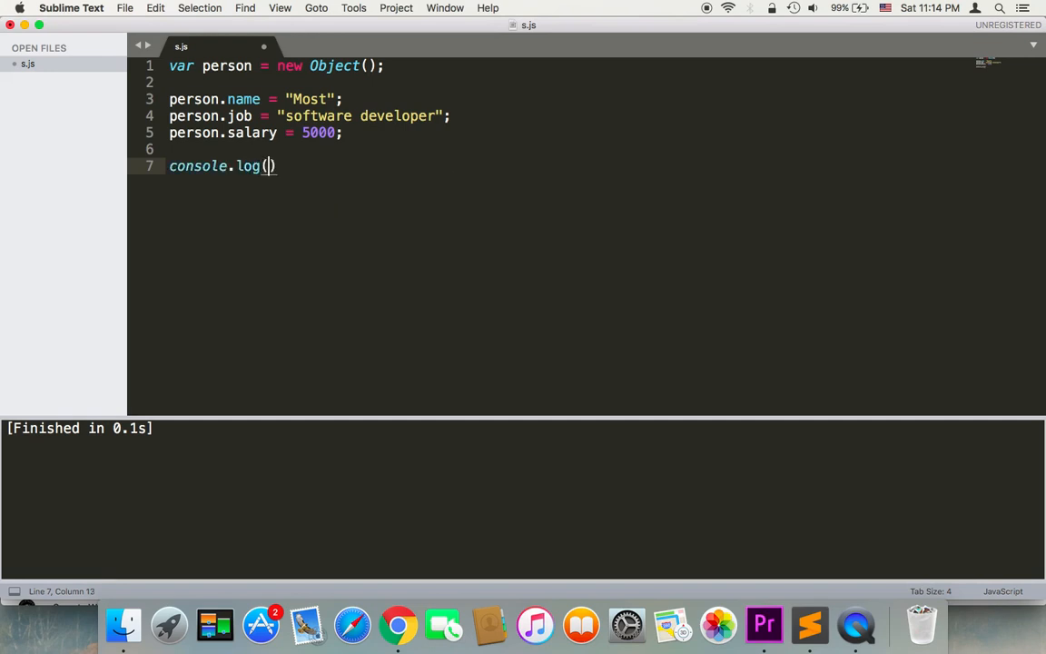
# - Log the whole person object with console.log(person)
pyautogui.write('pers')
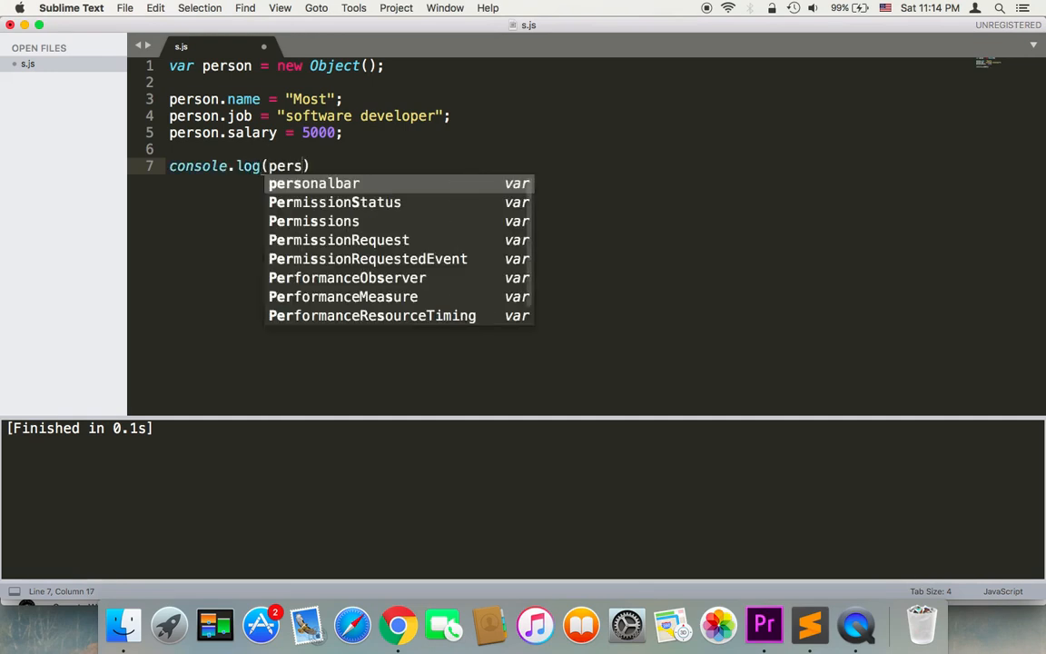
pyautogui.write('on')
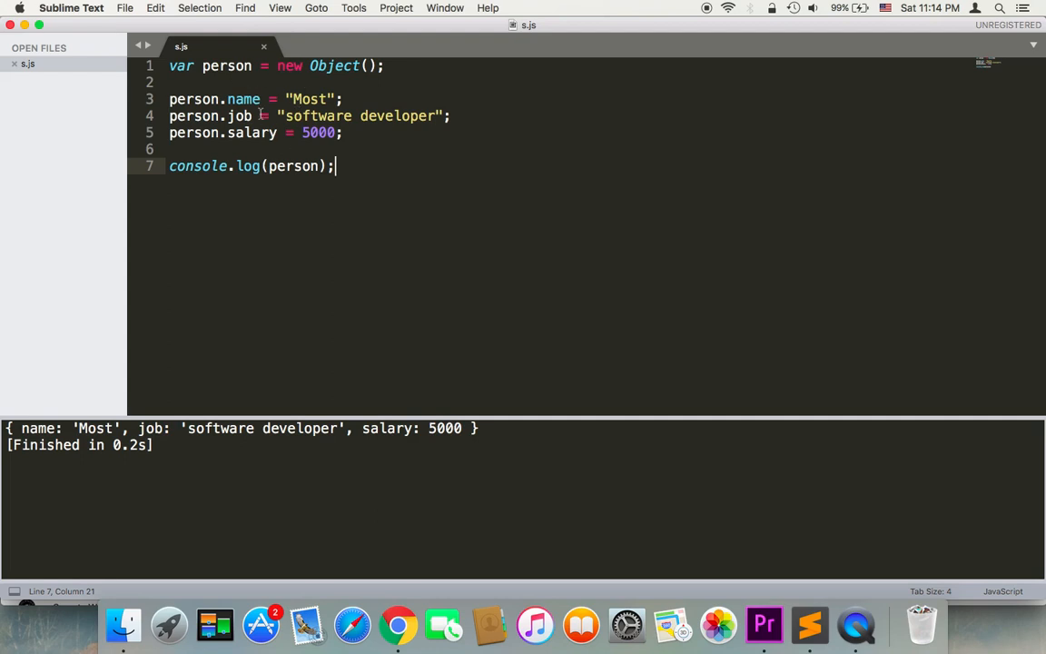
# - Rewrite the name assignment as person['name'] in bracket notation
pyautogui.doubleClick(243, 98)
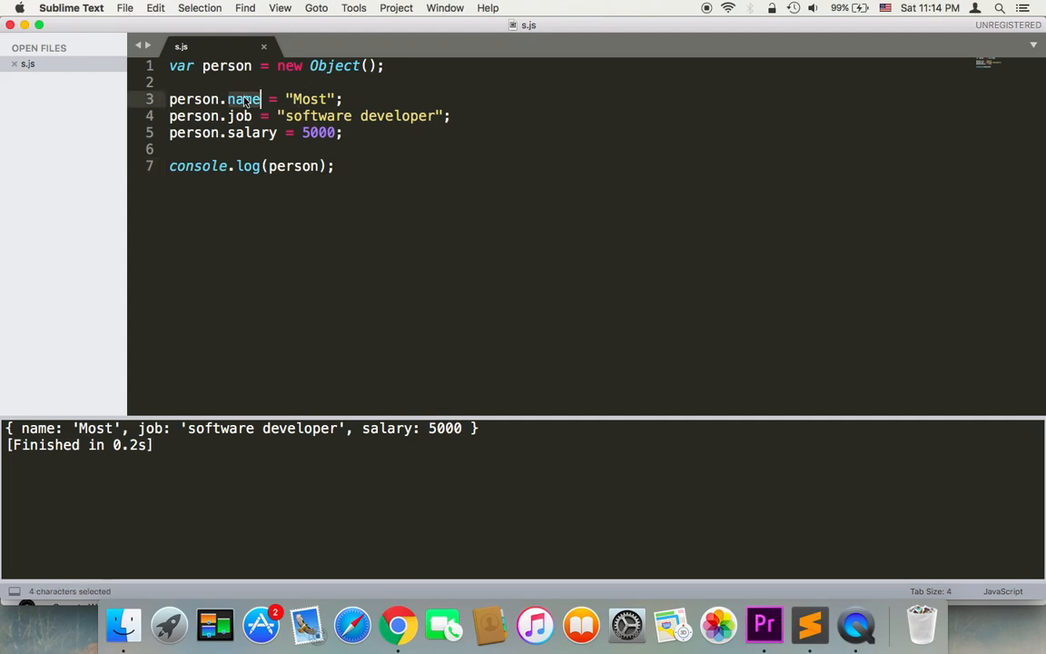
pyautogui.write('[]')
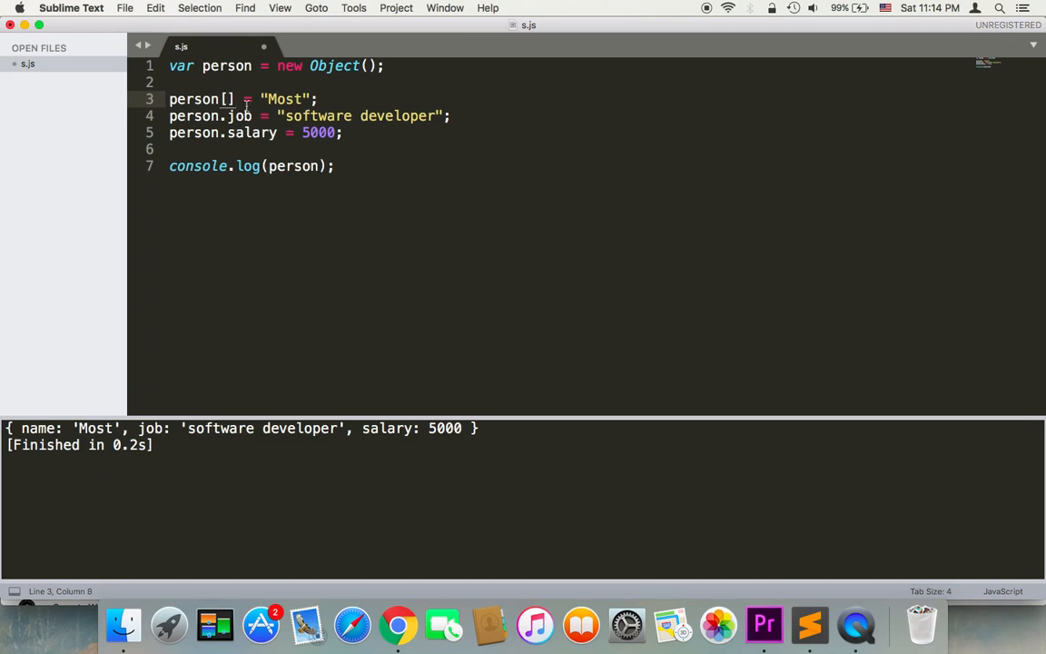
pyautogui.write("''")
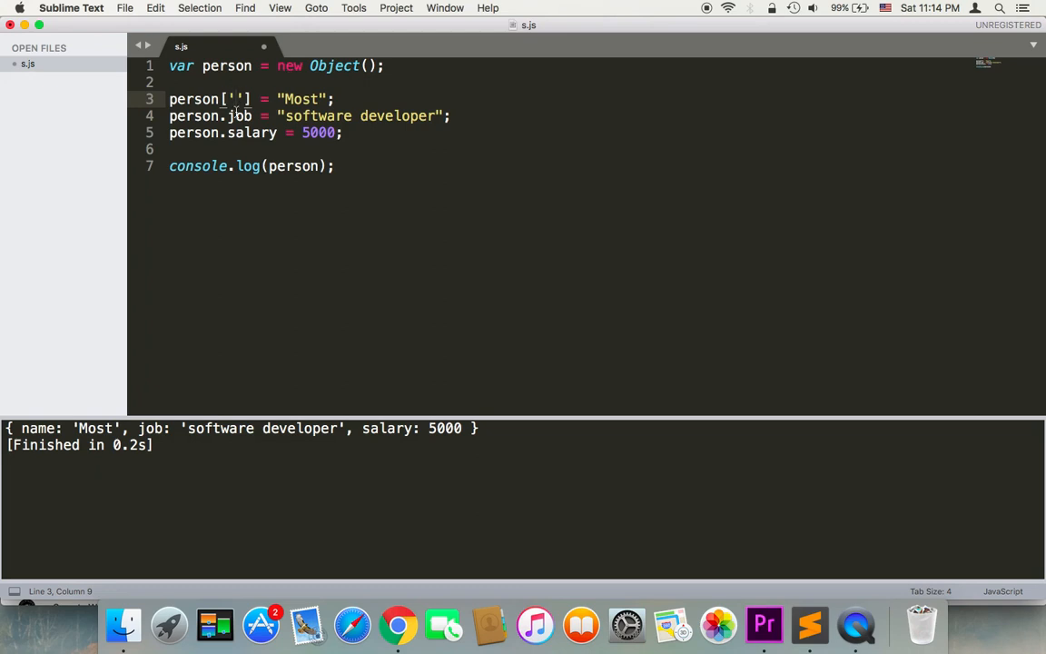
pyautogui.write('na')
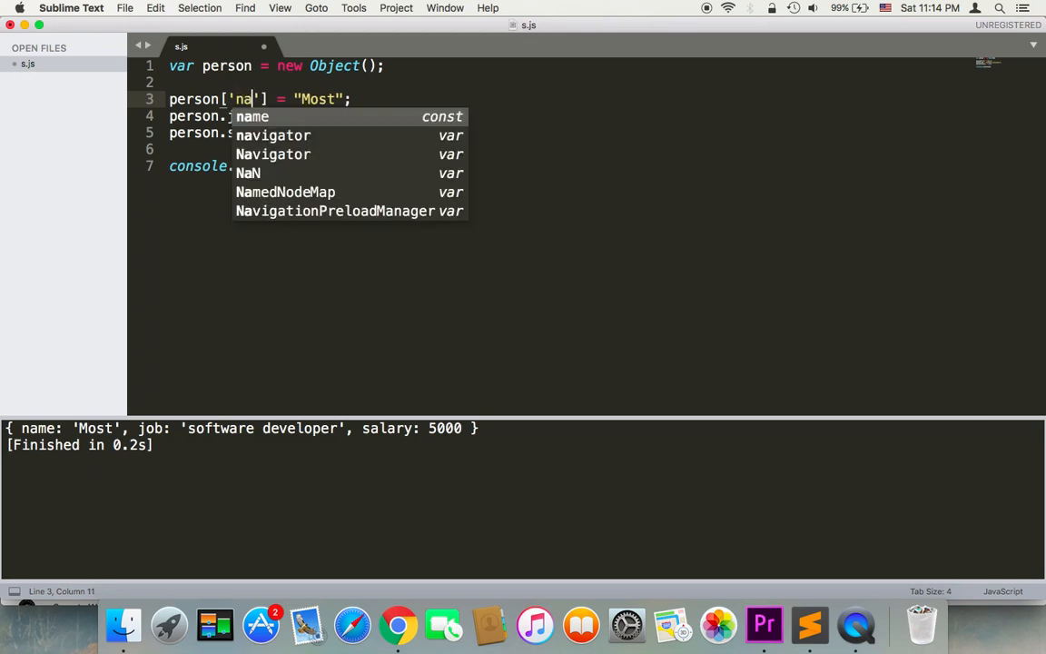
pyautogui.write('me')
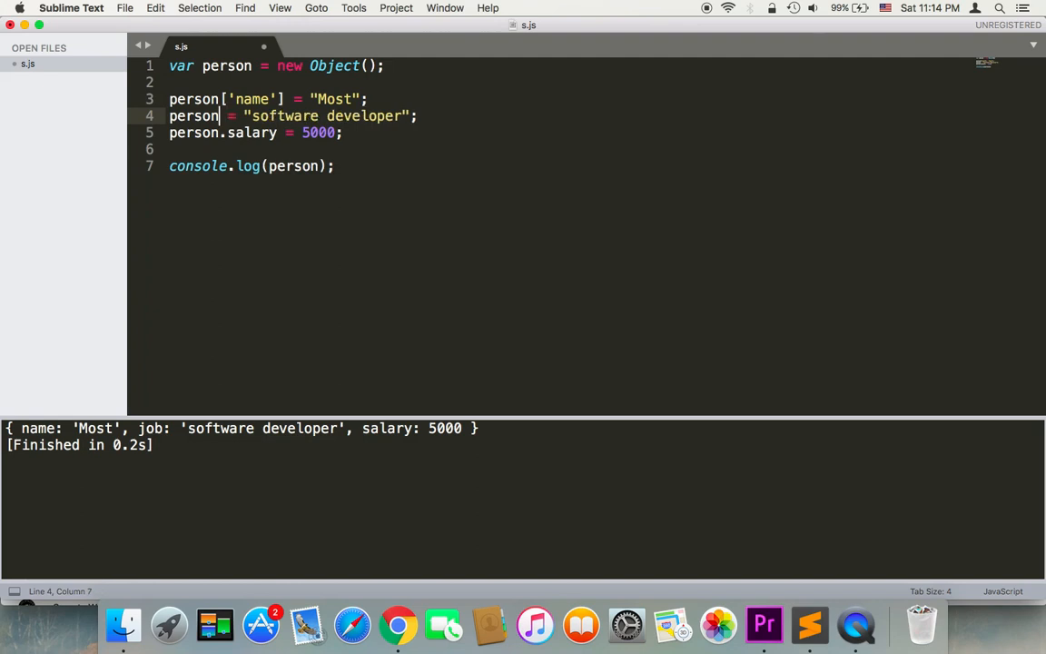
# - Rewrite the job and salary assignments as person['job'] and person['salary']
pyautogui.write("['']")
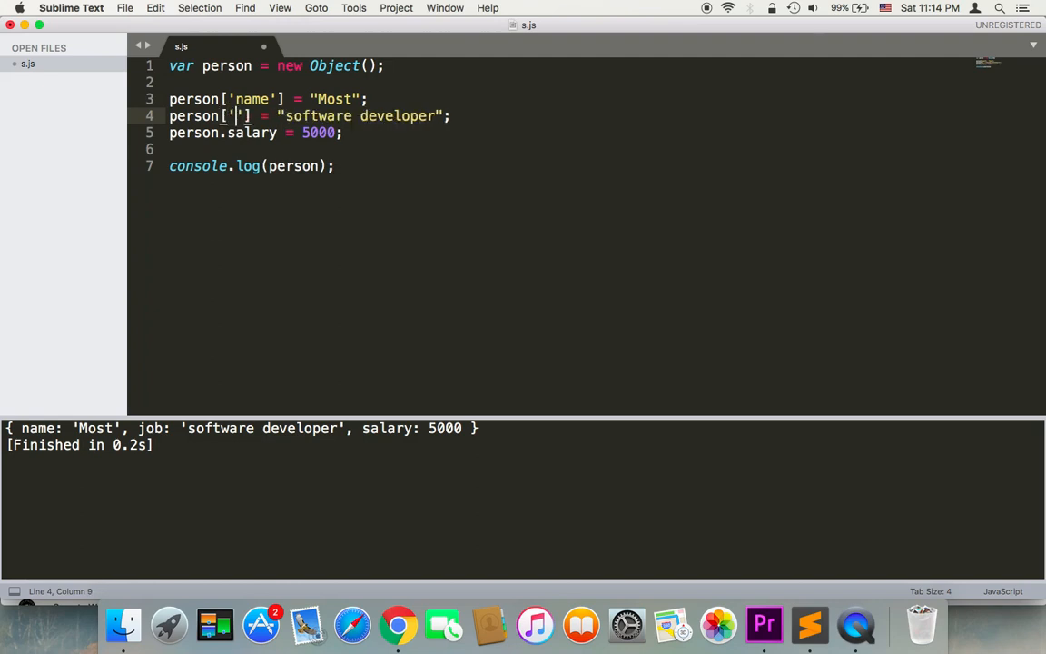
pyautogui.write('job')
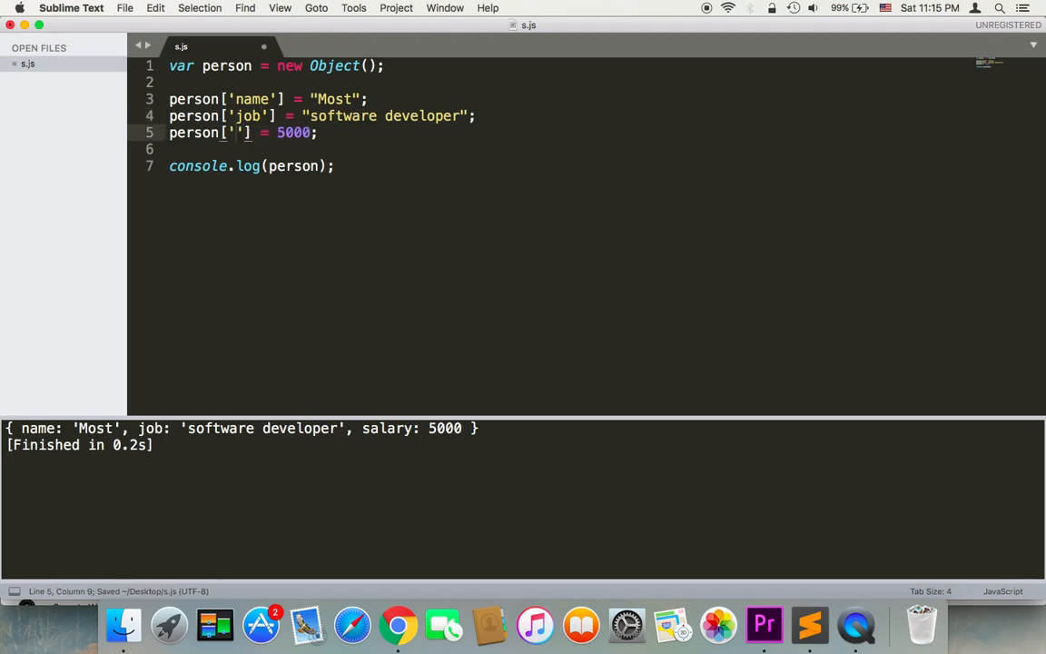
pyautogui.write('salary')
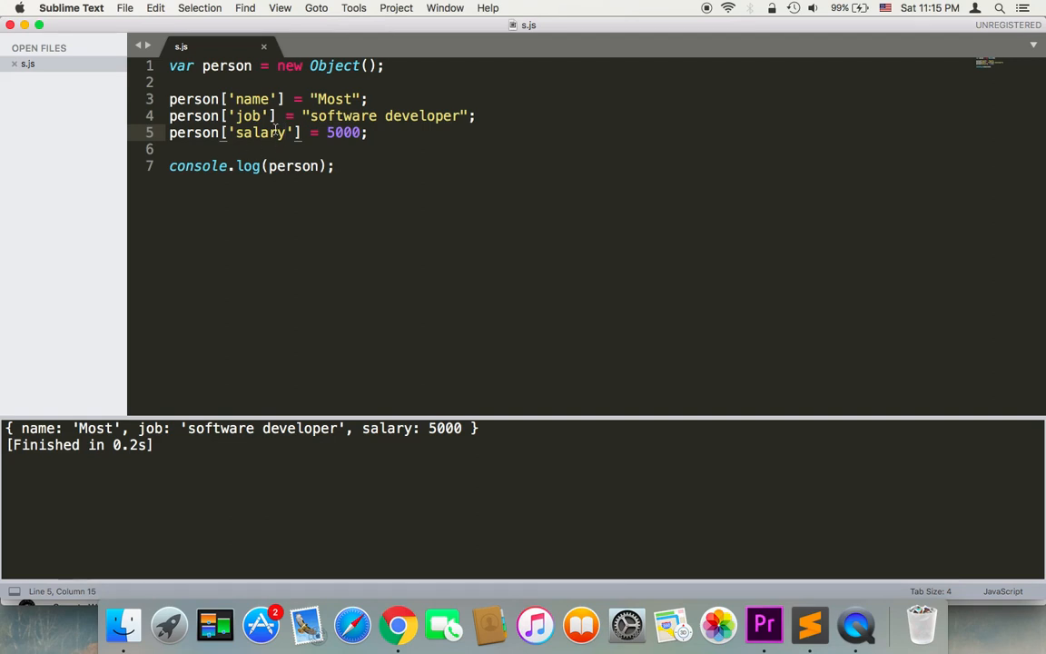
pyautogui.moveTo(370, 229)
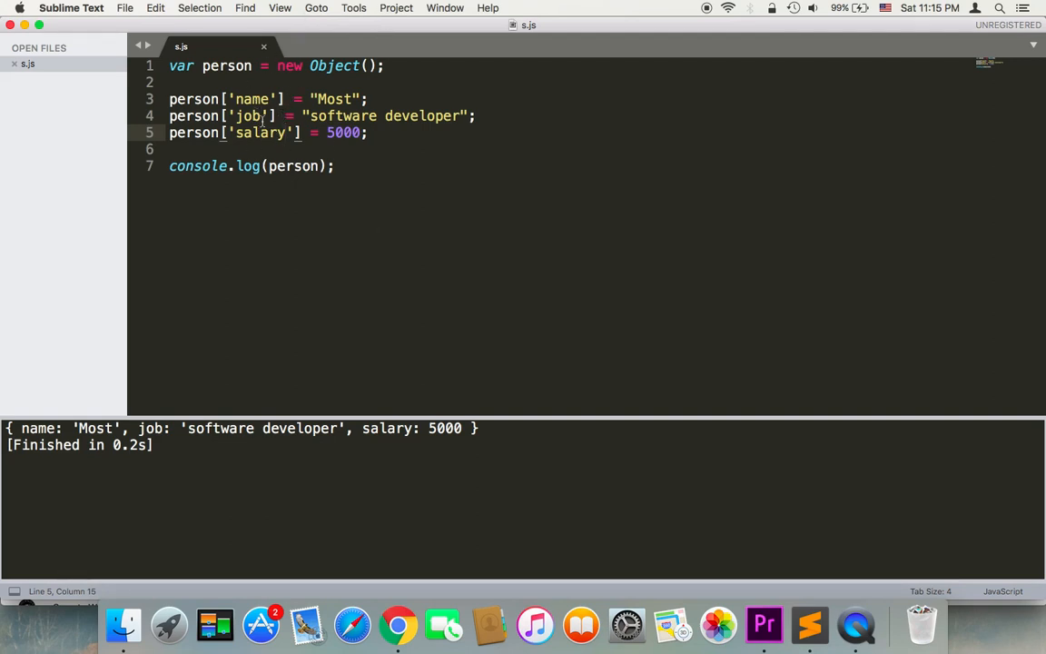
# - Change the log line to print person.name
pyautogui.click(319, 167)
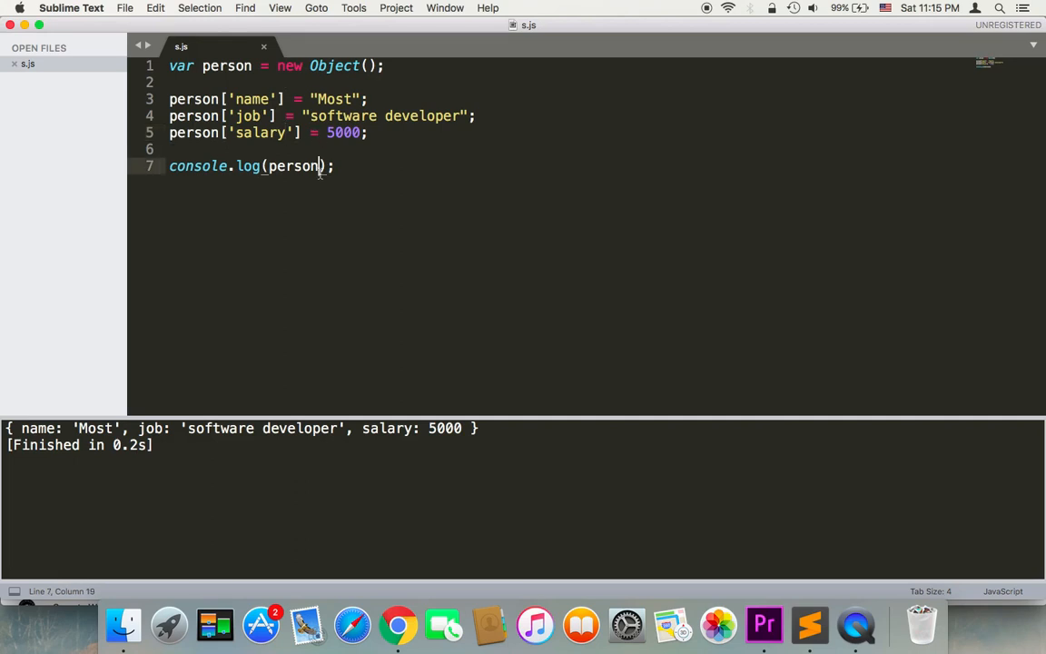
pyautogui.write('.')
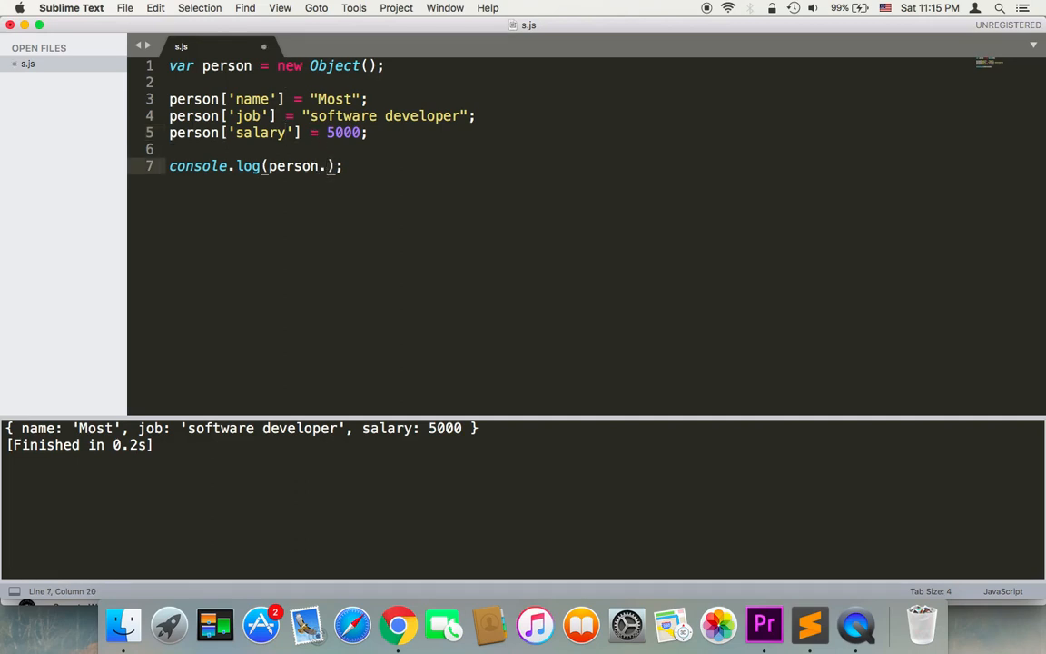
pyautogui.write('name')
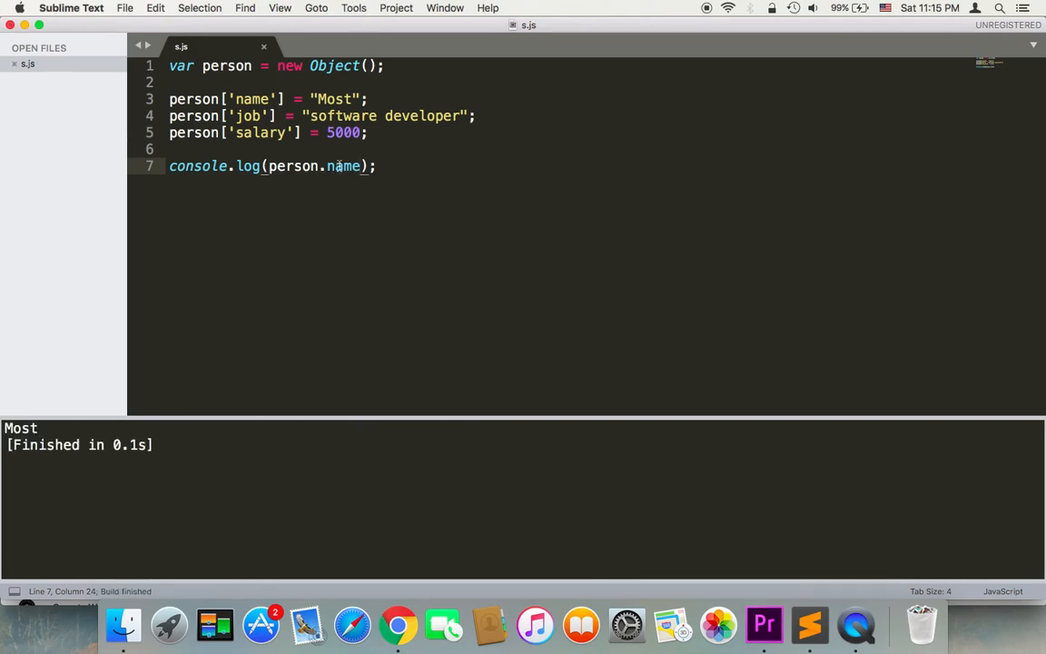
# - Replace the dot access with person['name'] via autocomplete
pyautogui.press('backspace')
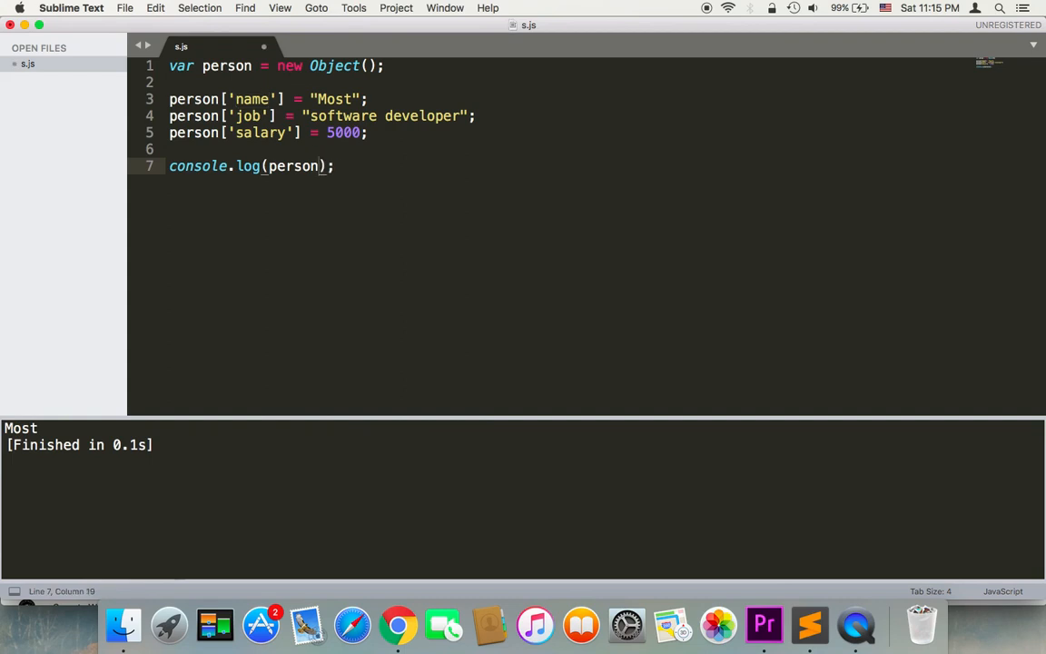
pyautogui.write('[')
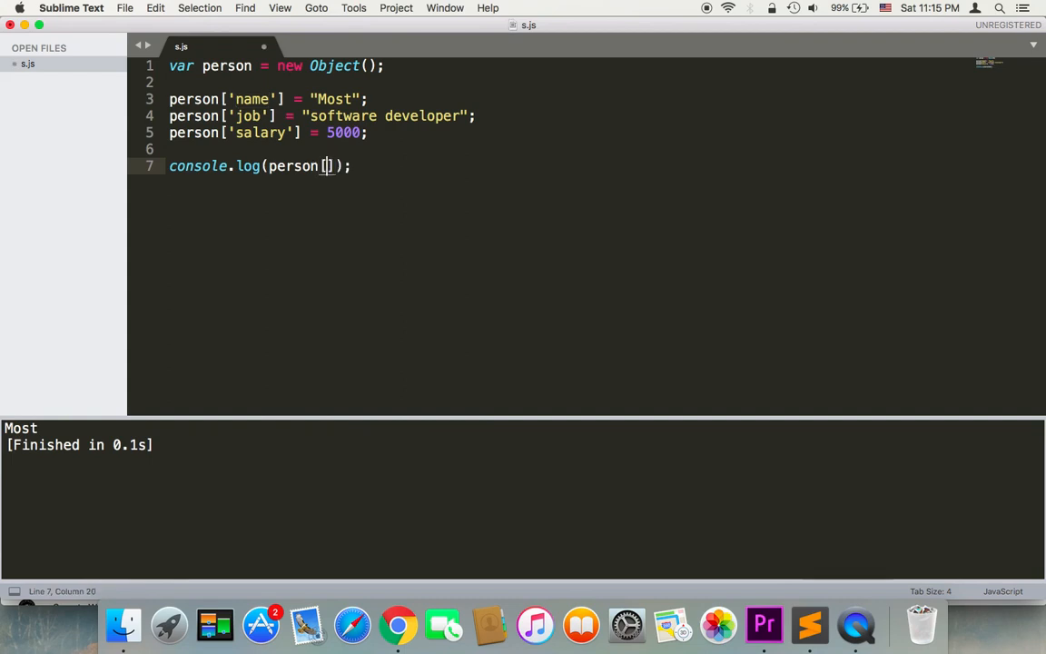
pyautogui.write("'na")
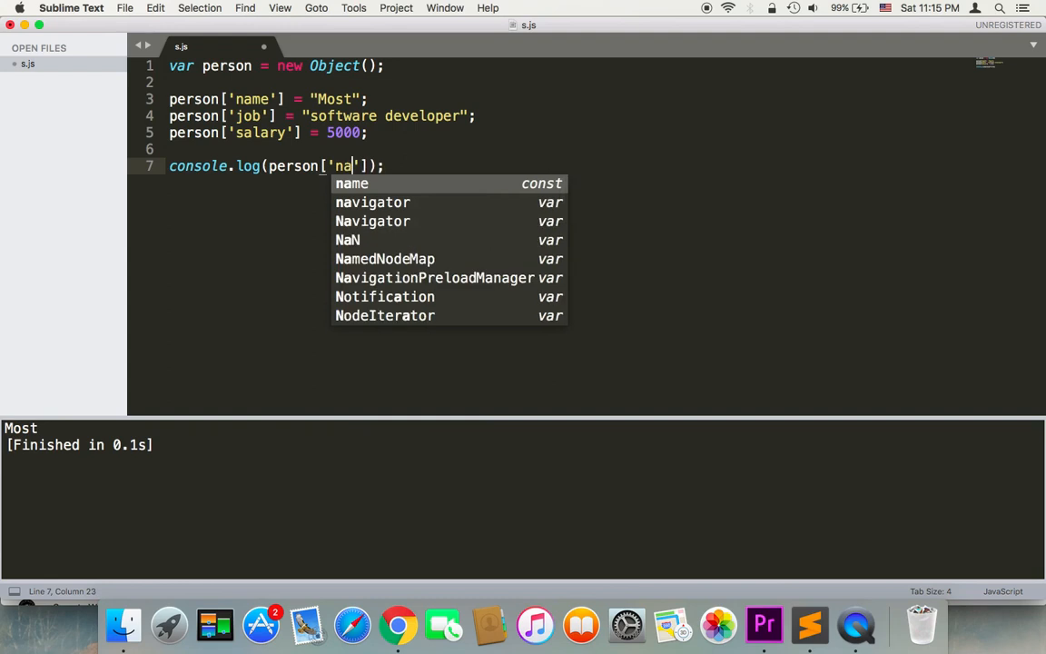
pyautogui.press('tab')
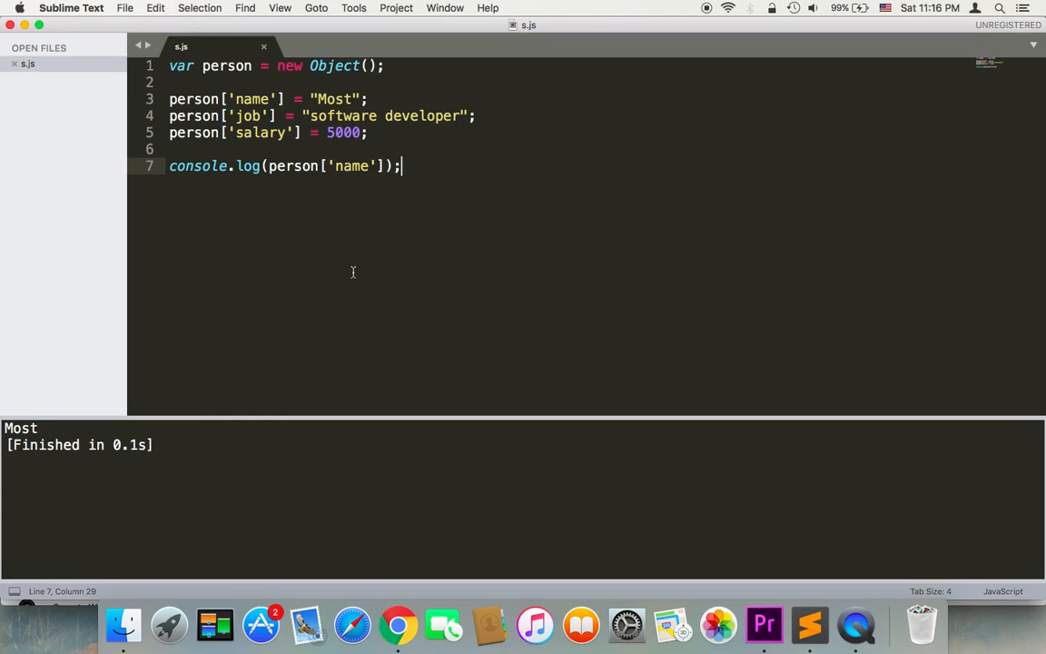
pyautogui.moveTo(429, 162)
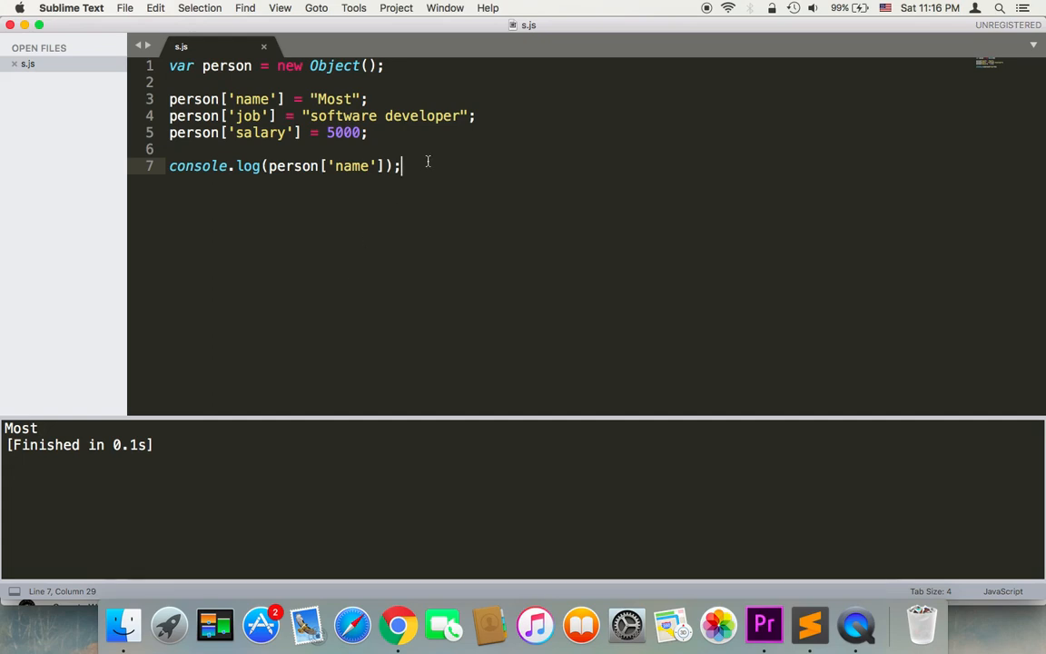
pyautogui.moveTo(715, 14)
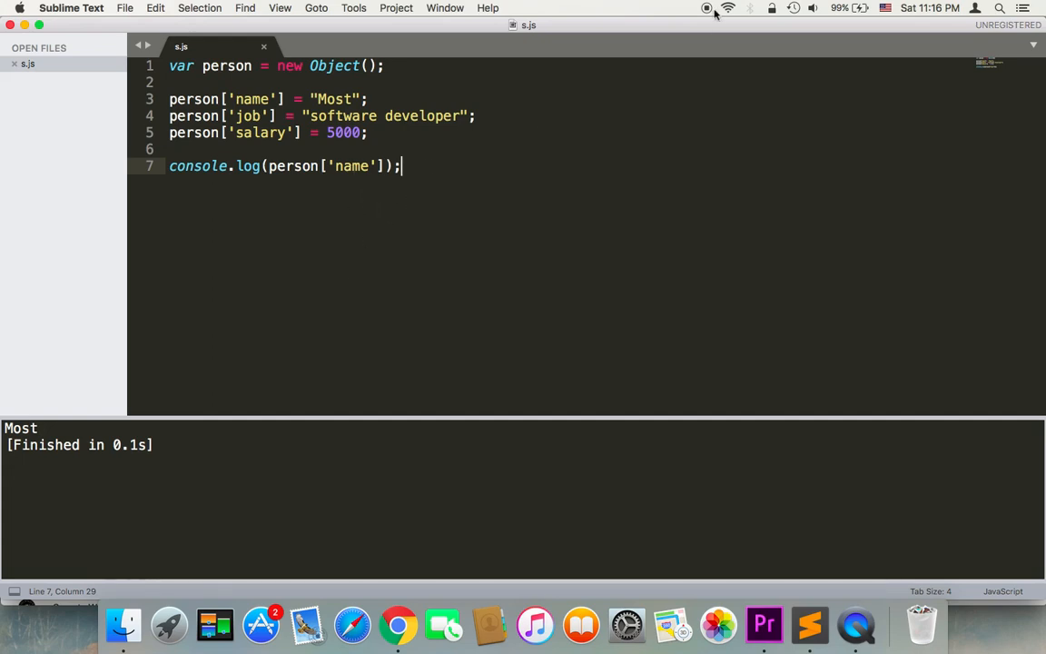